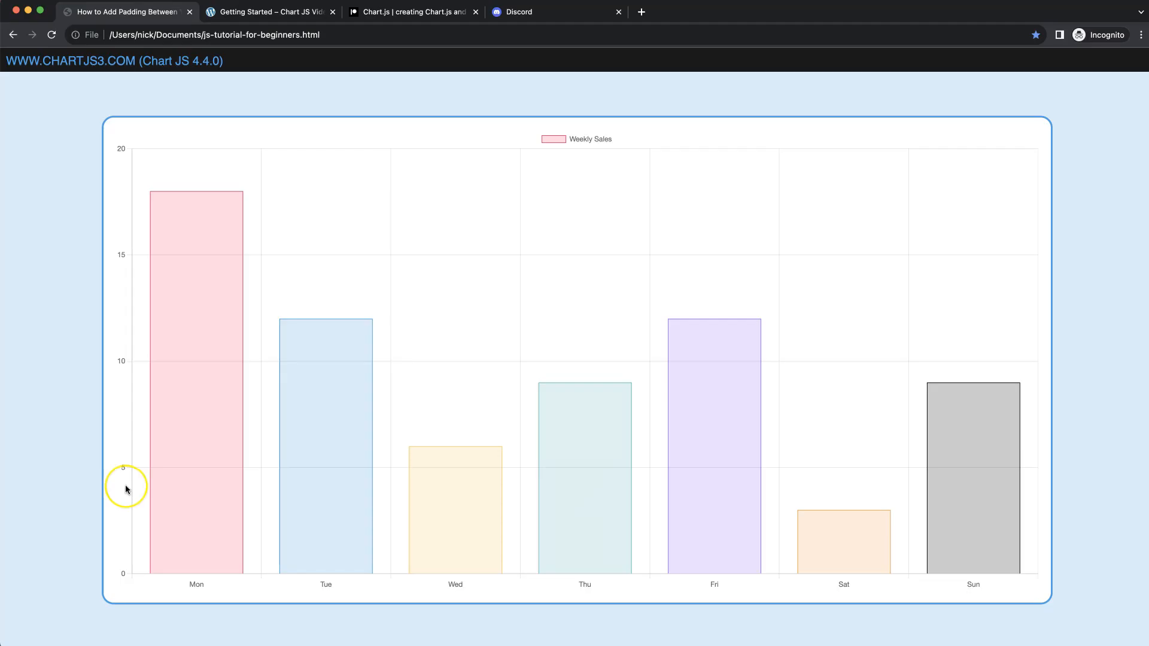
mouse_move(179, 194)
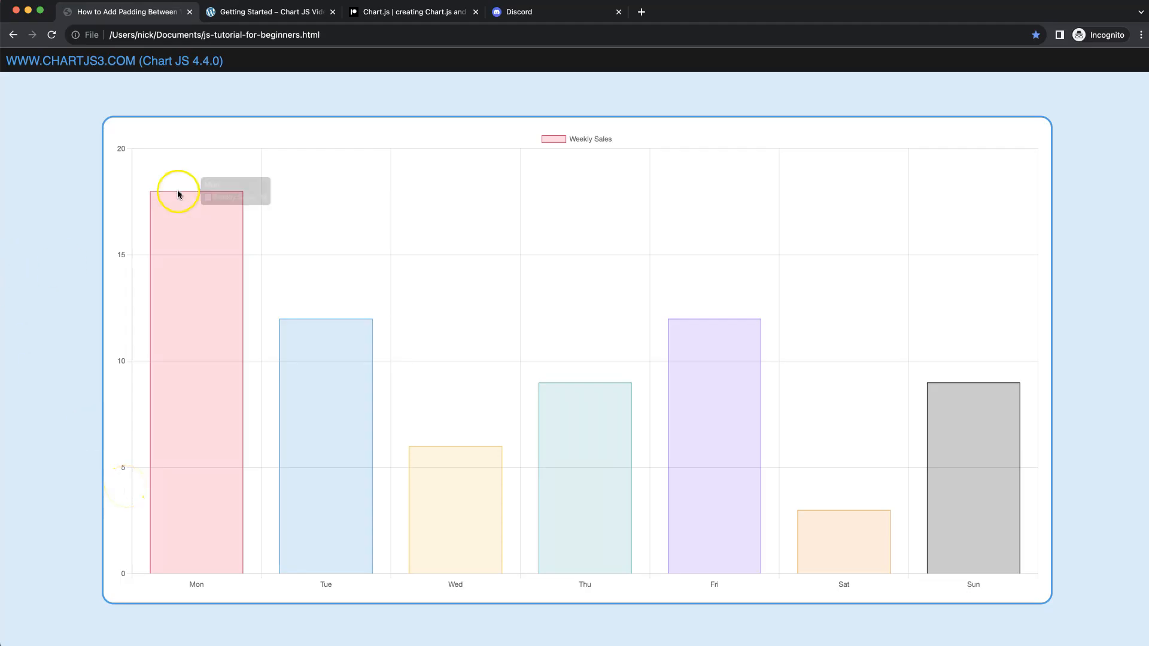
mouse_move(126, 327)
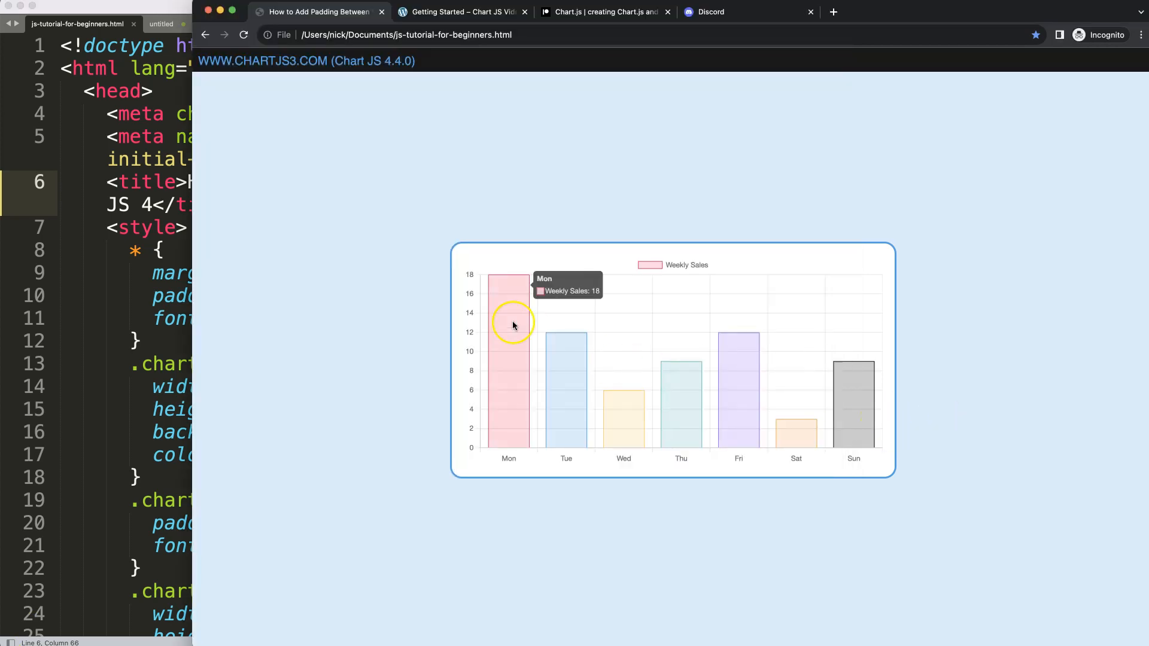
mouse_move(514, 177)
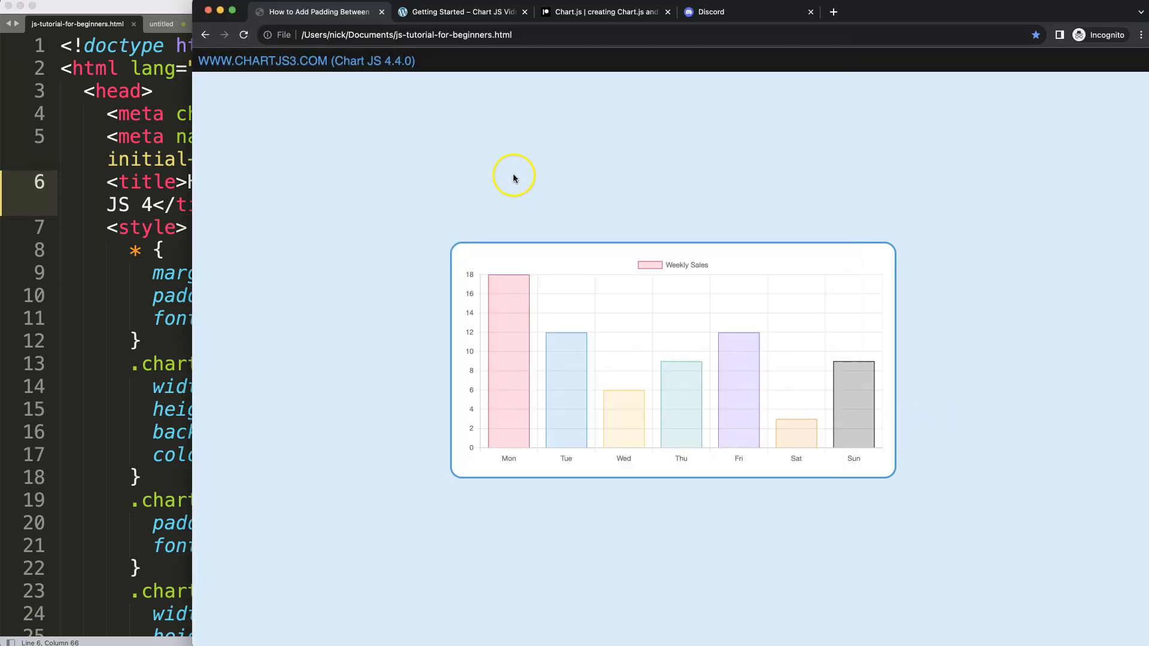
- Browse the Chart.js getting started guide, then switch to the Chart.js Patreon page
click(462, 12)
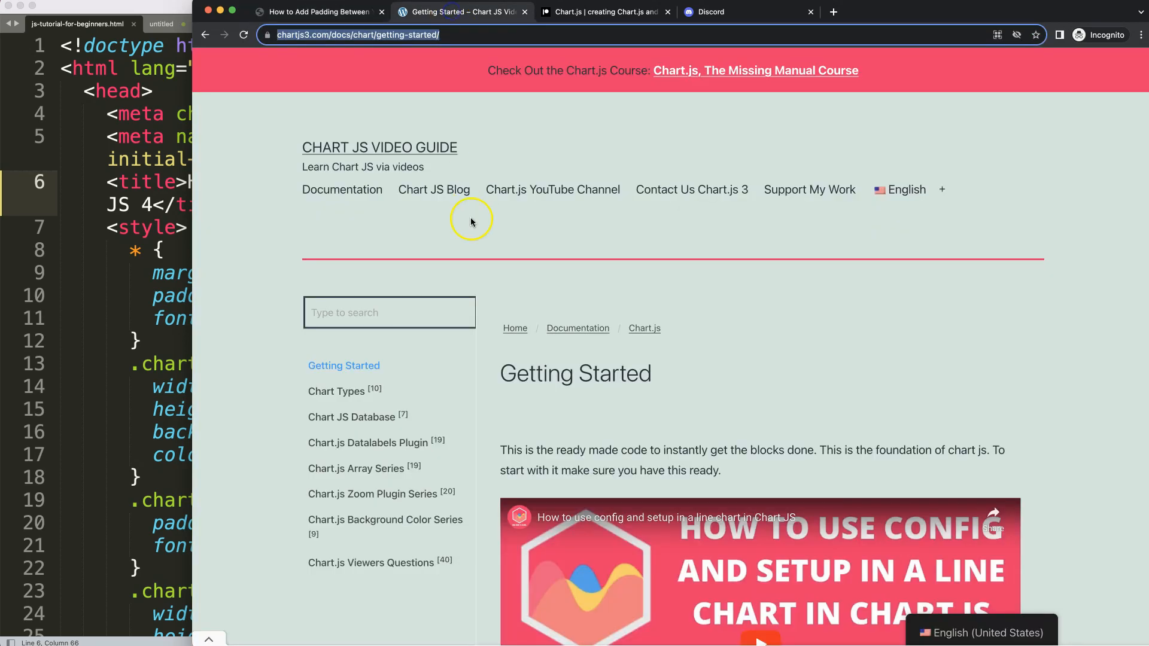
mouse_move(447, 65)
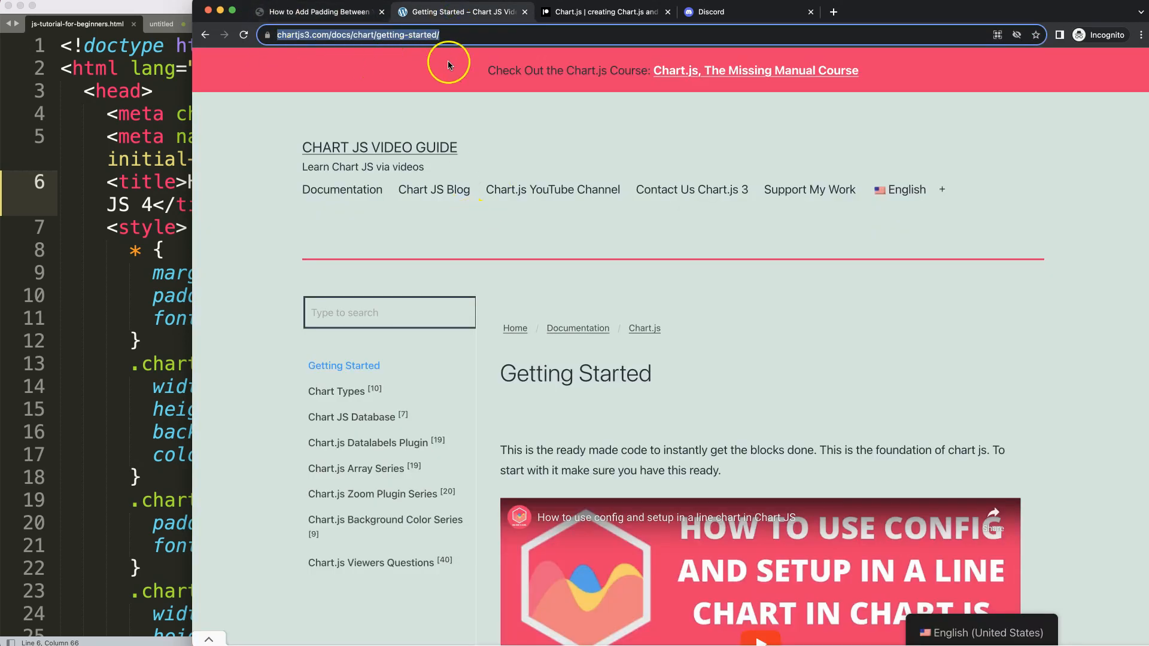
scroll(down, 3)
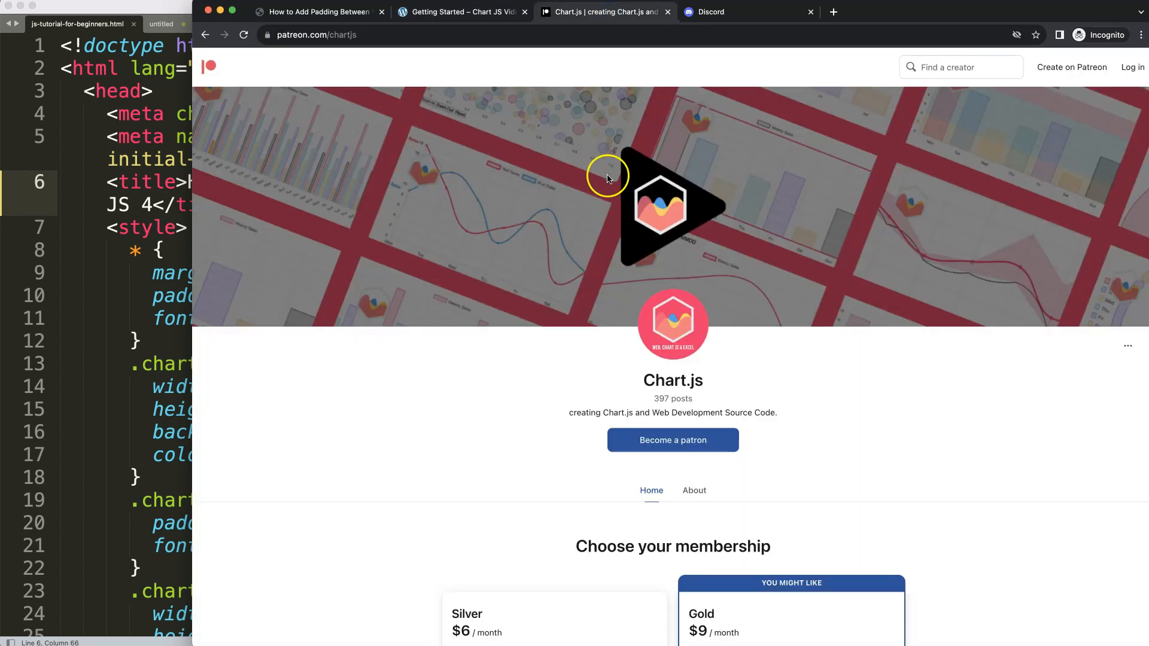
mouse_move(641, 244)
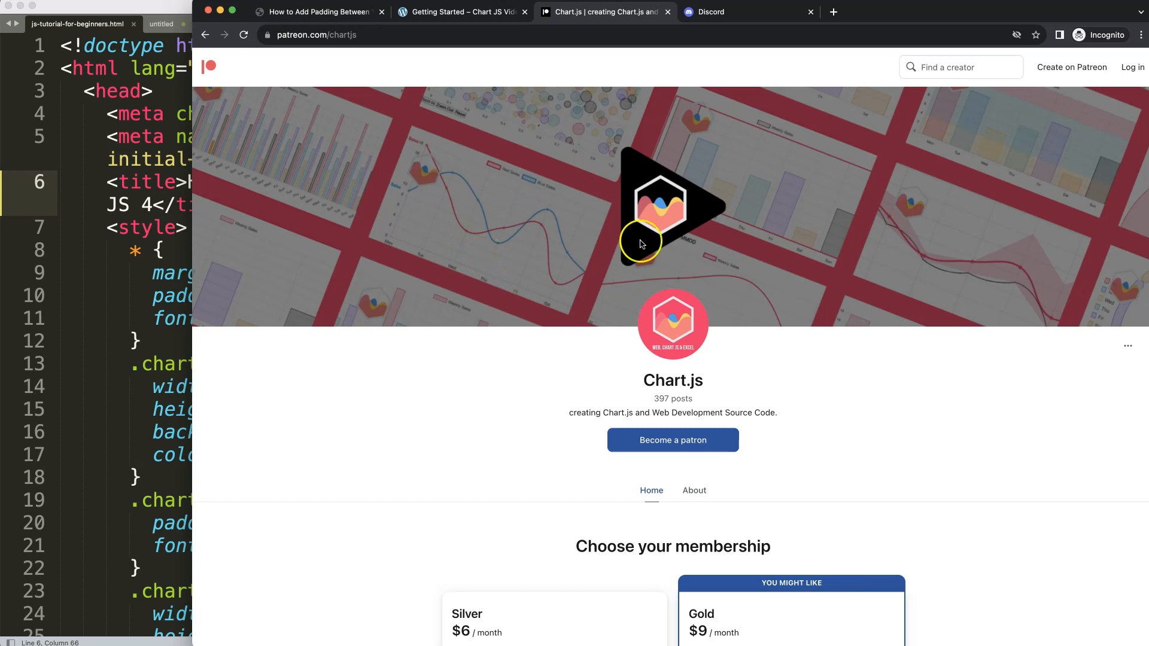
click(735, 12)
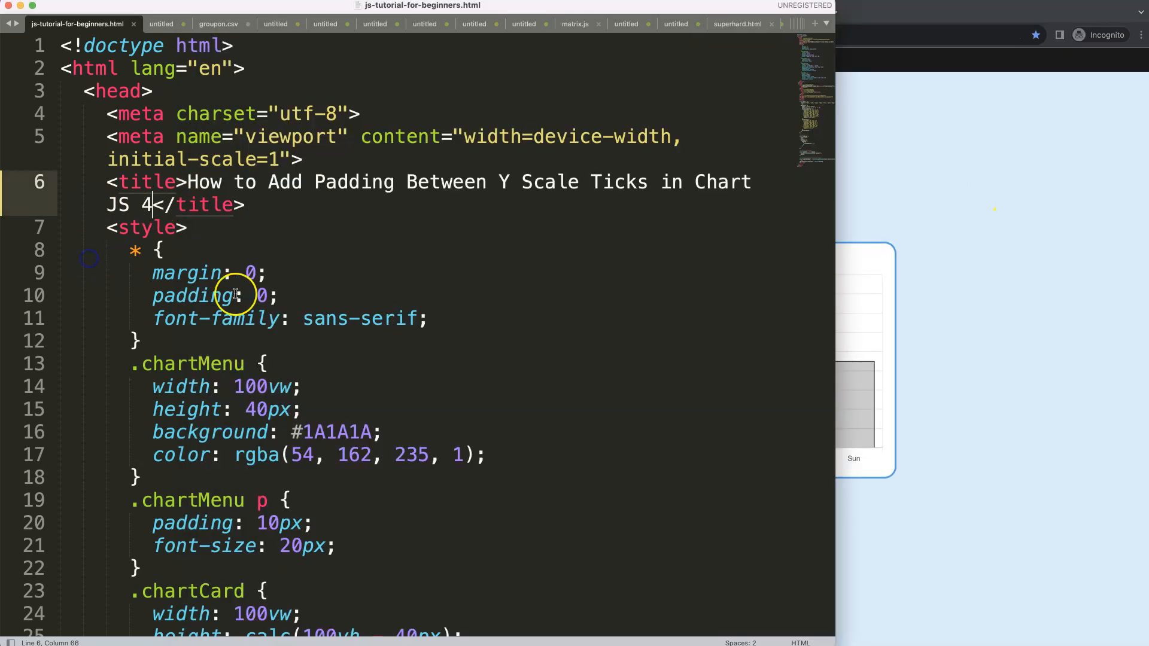
- Locate the beginAtZero line in the chart options and preview the rendered chart
scroll(down, 3)
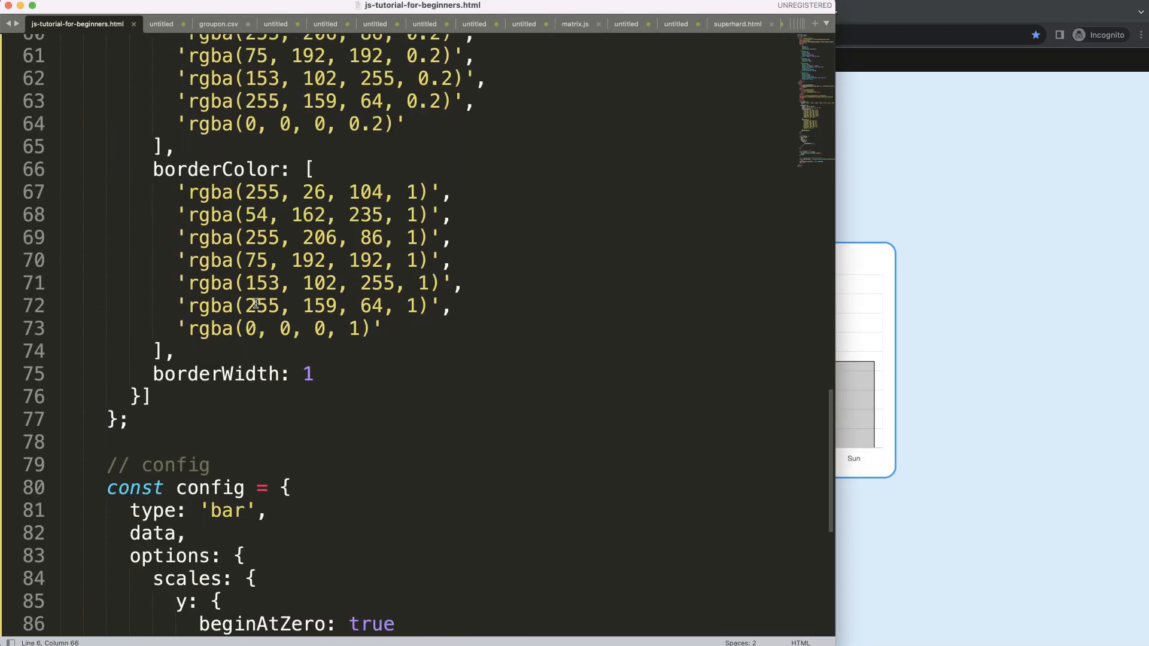
double_click(267, 331)
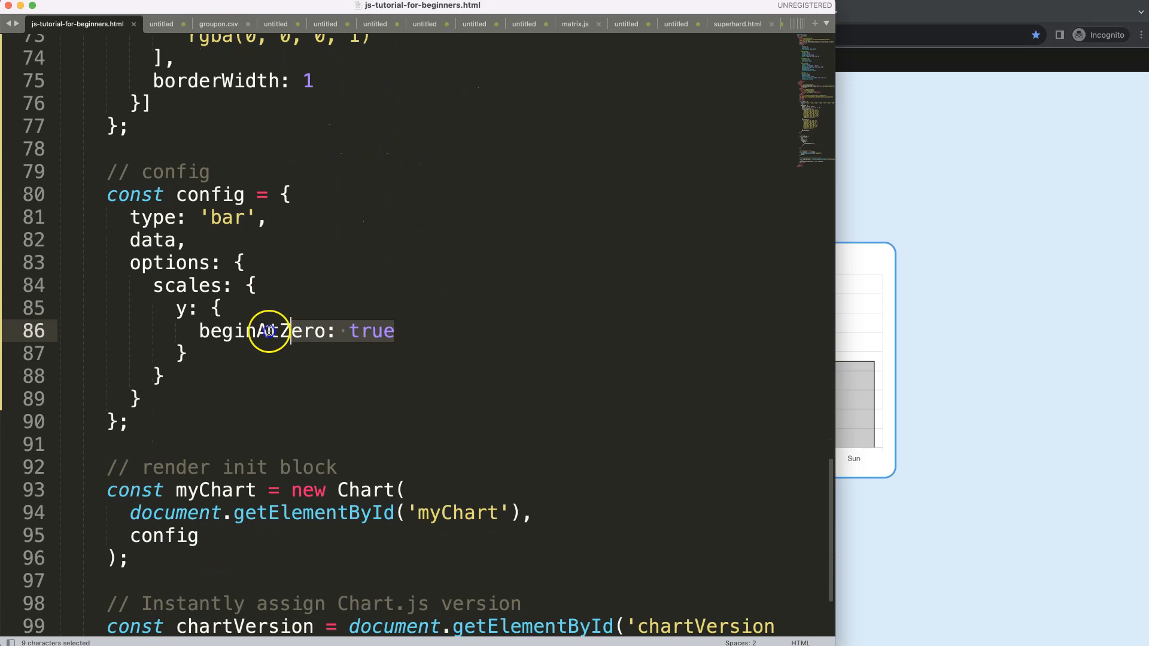
click(425, 331)
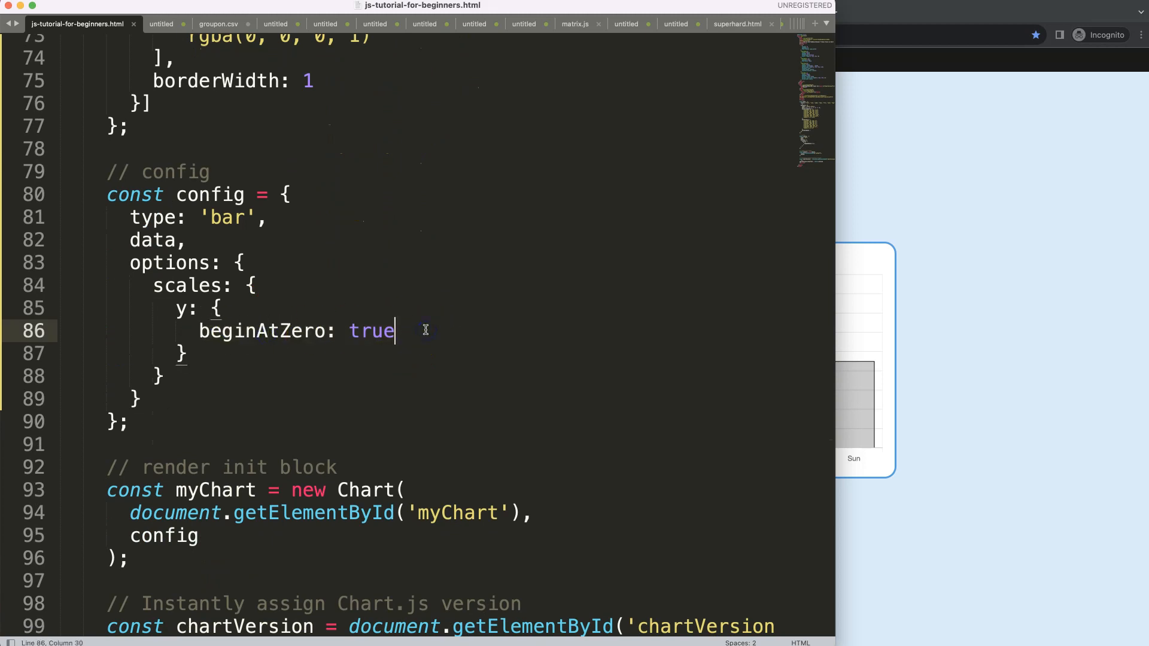
click(1014, 386)
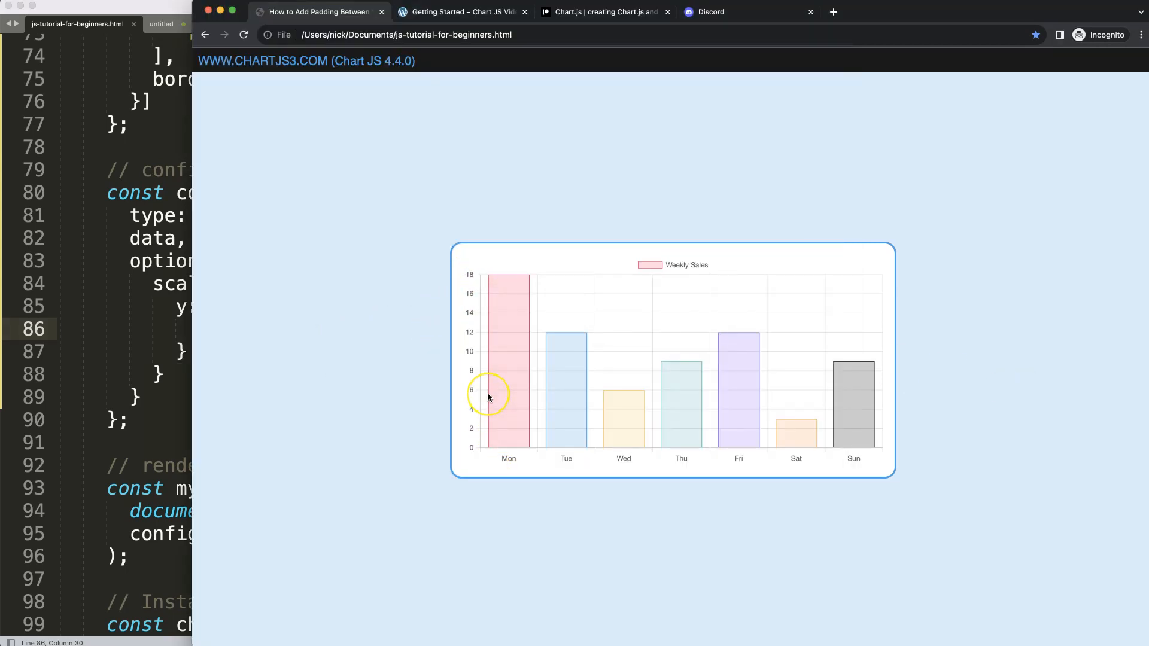
mouse_move(471, 279)
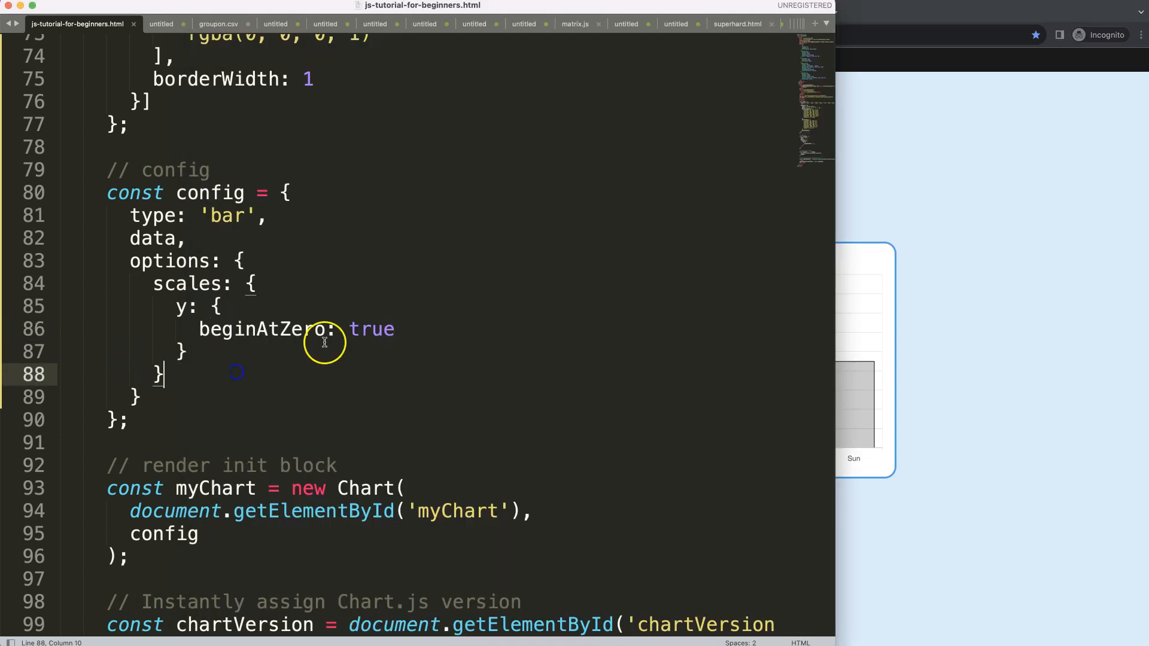
click(398, 329)
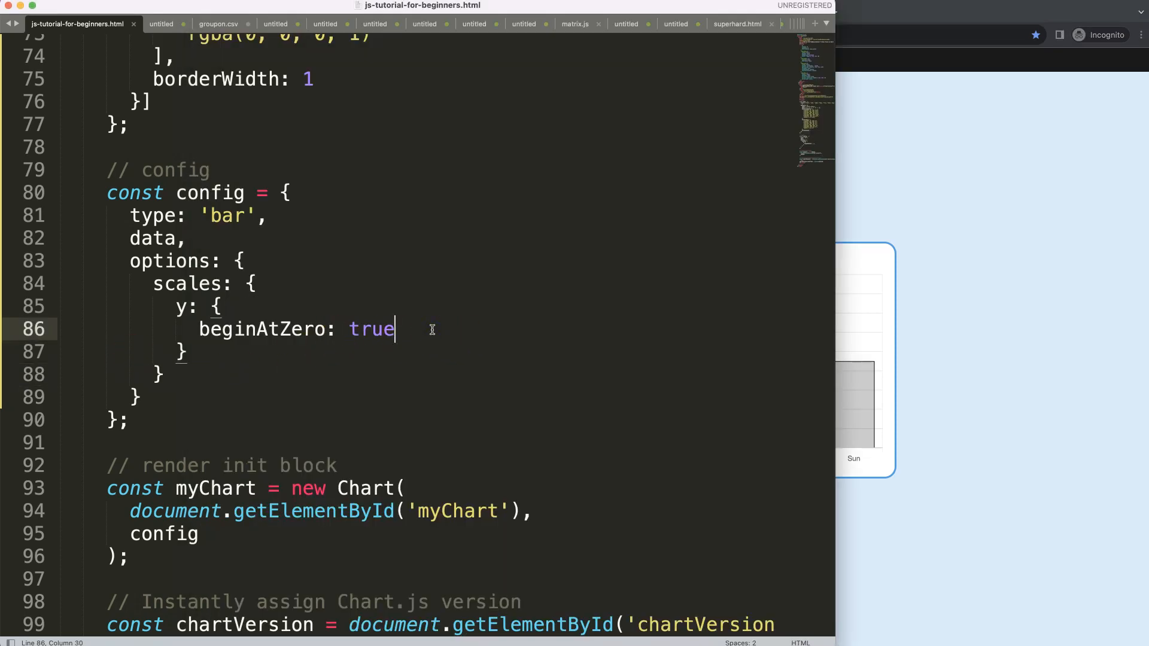
- Add aspectRatio: 1 on a new line in the chart options and save the file
key(Enter)
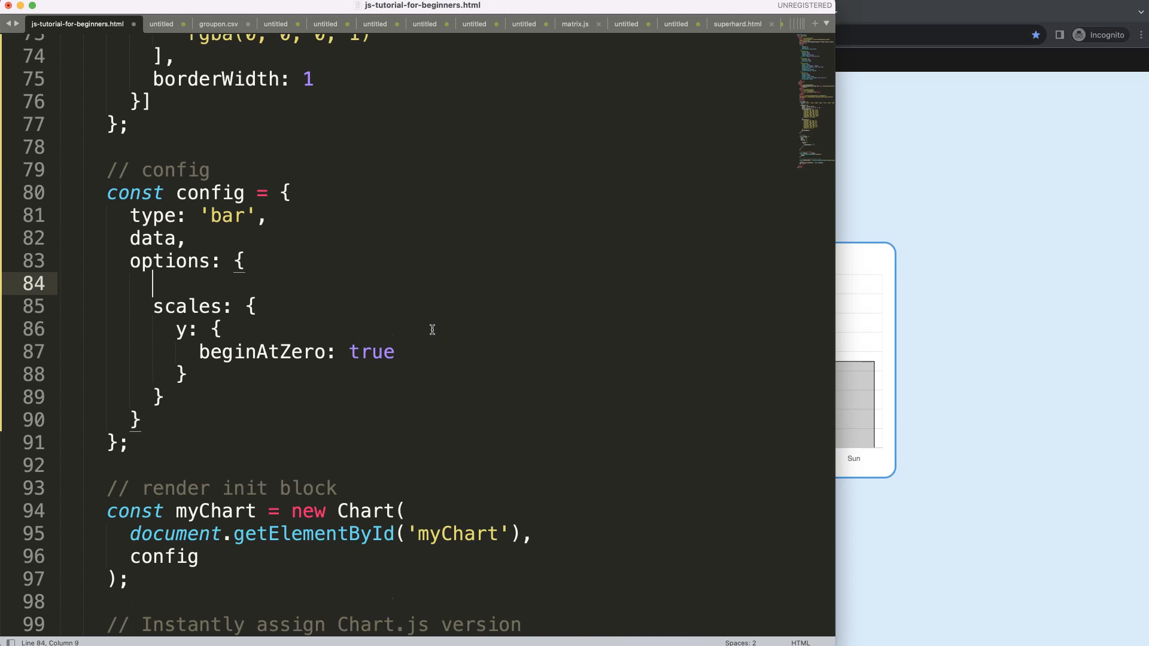
text(aspectRatio:)
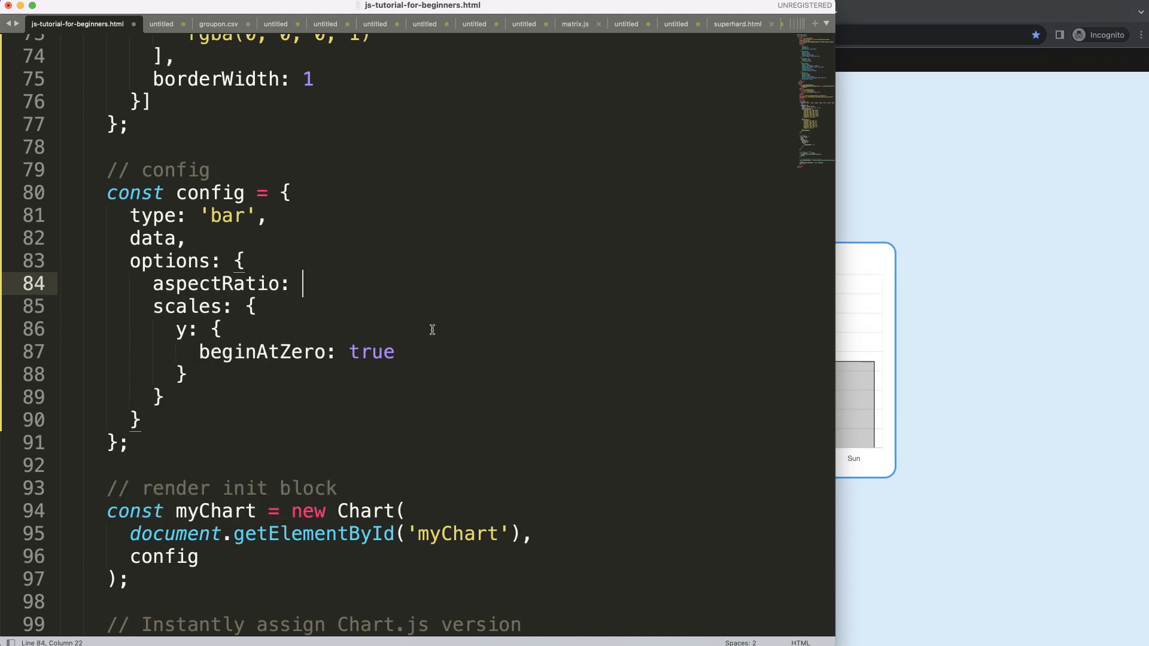
text(1,)
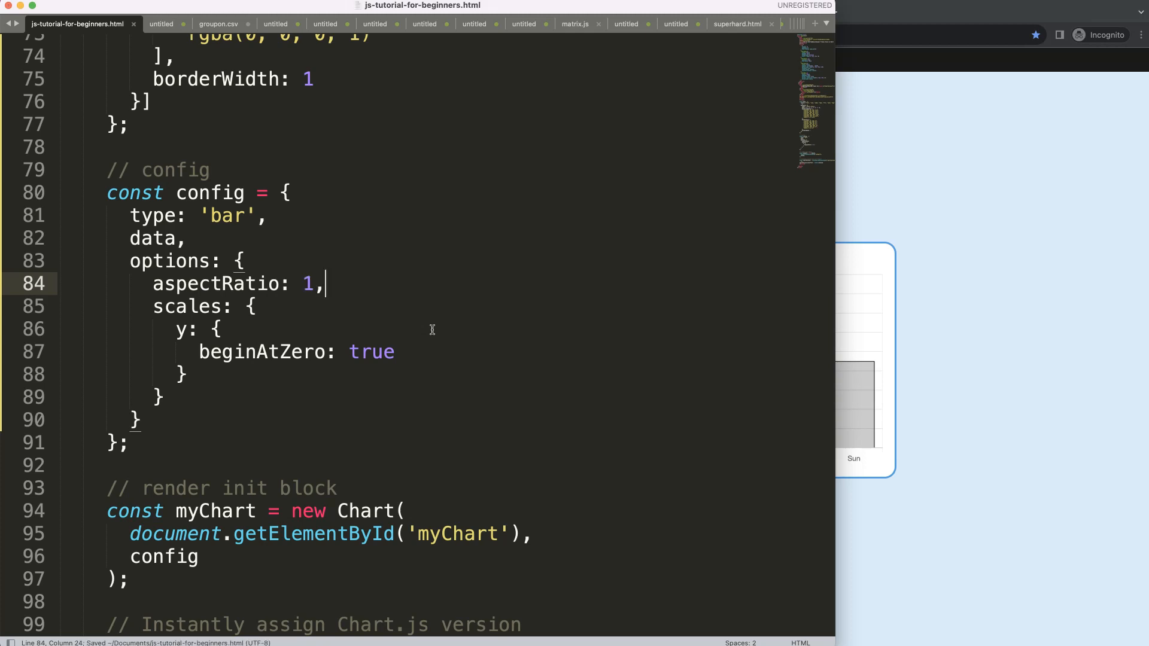
scroll(down, 3)
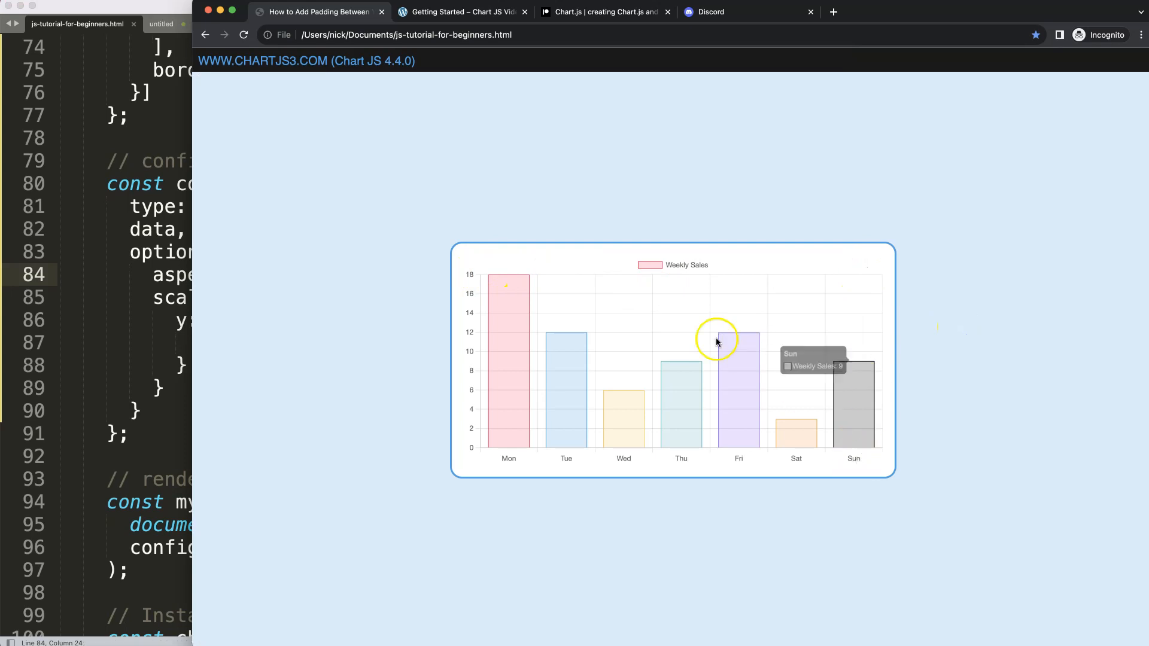
mouse_move(453, 205)
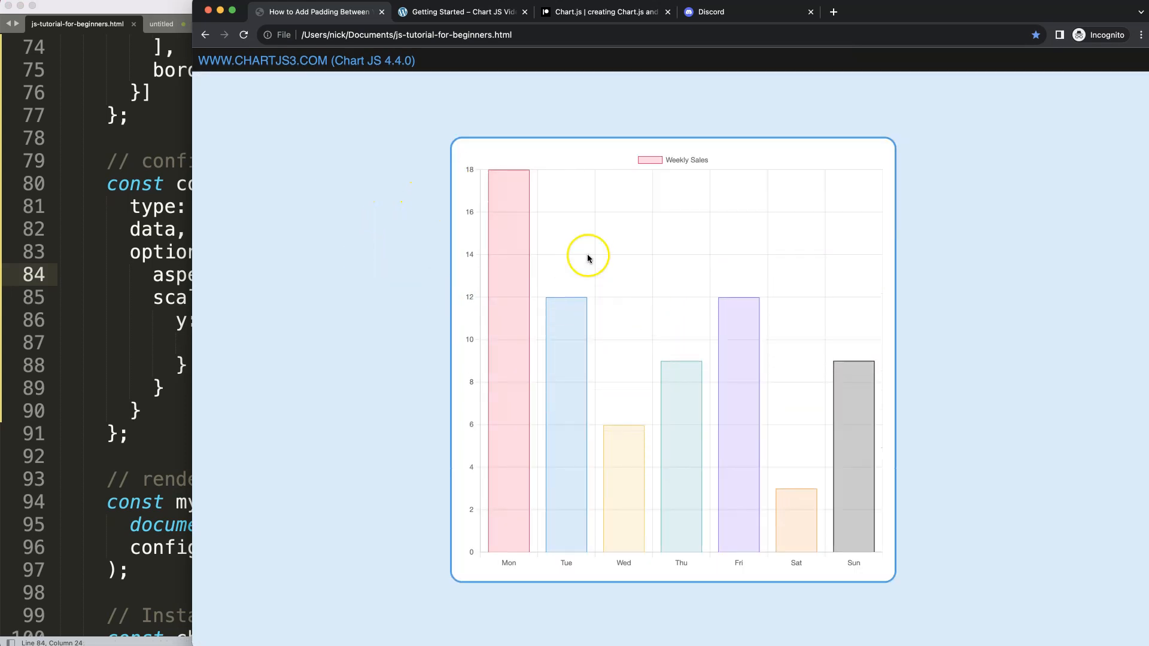
mouse_move(527, 162)
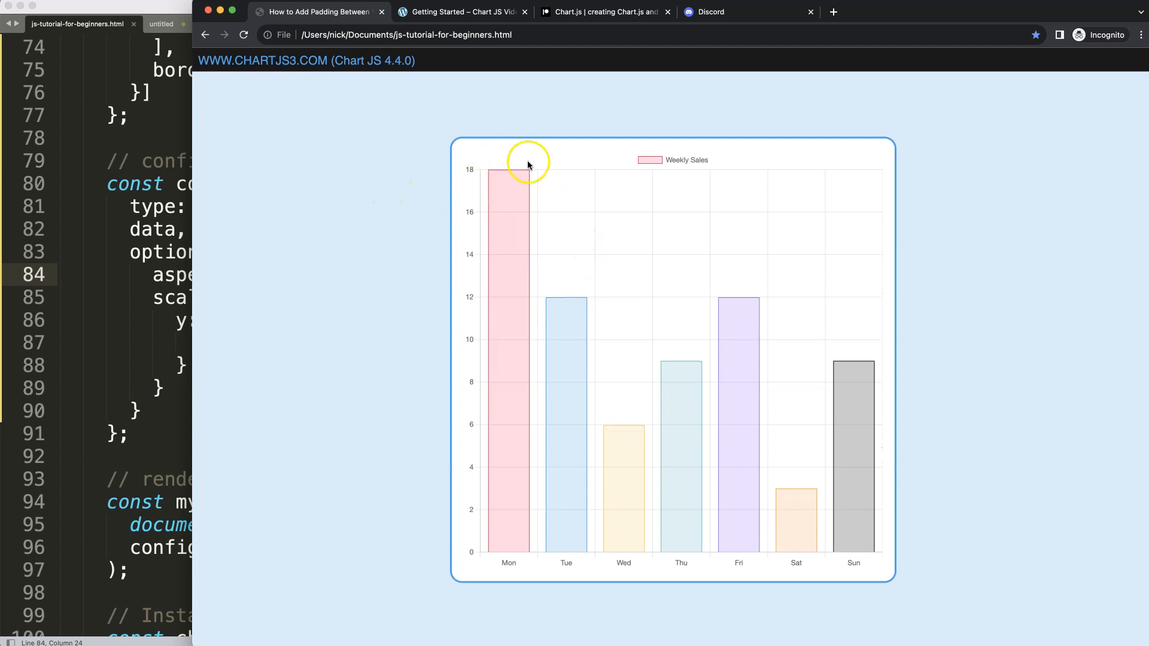
mouse_move(681, 549)
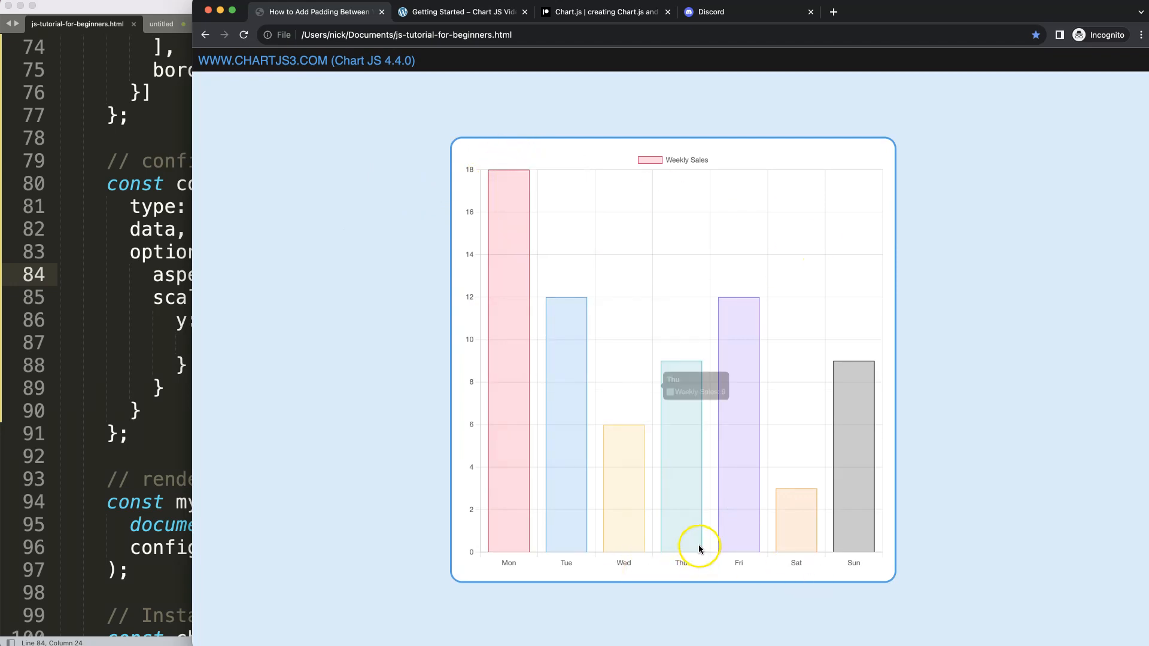
mouse_move(459, 364)
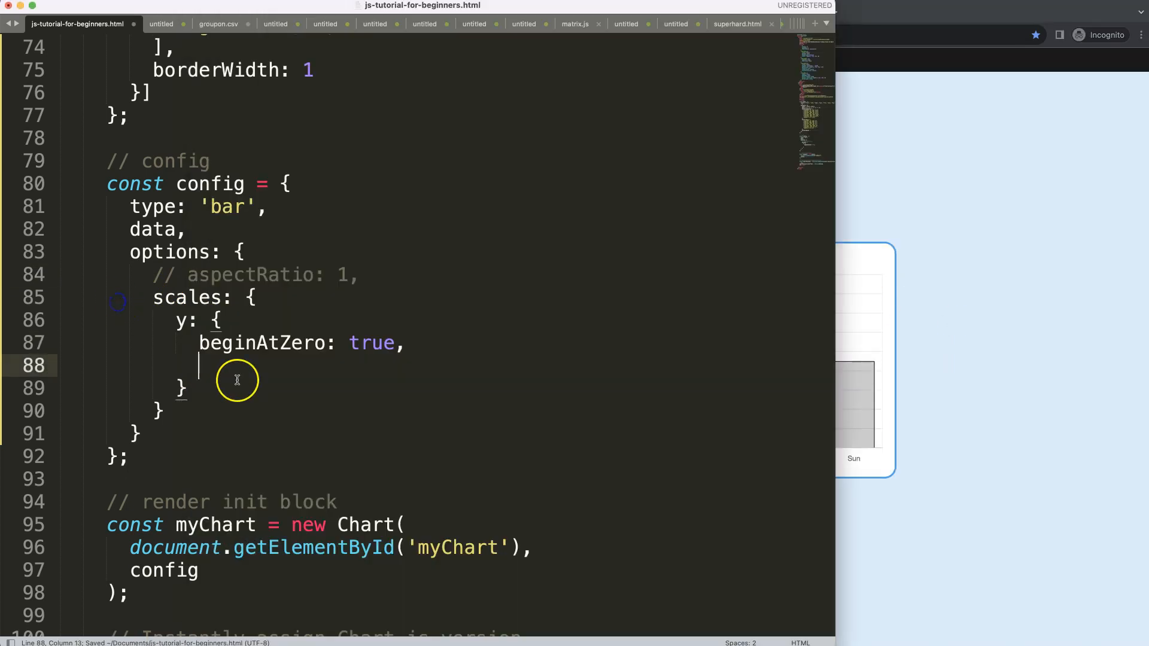
- Add min: 0 and max: 10 to the y scale options
text(min)
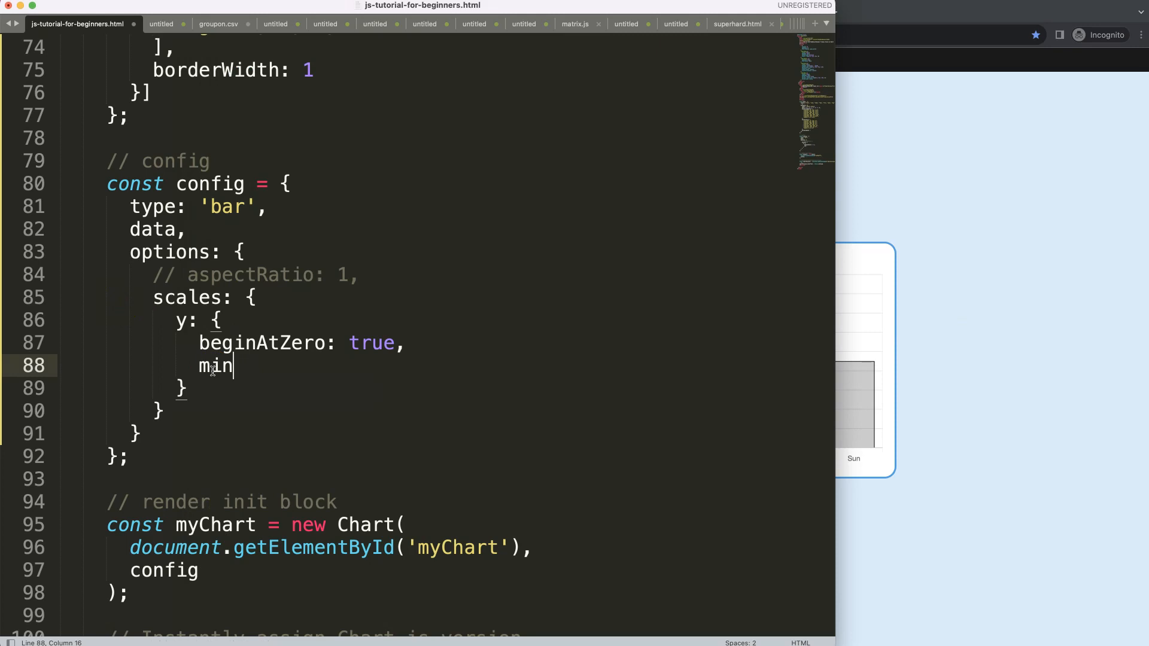
text(: 0,)
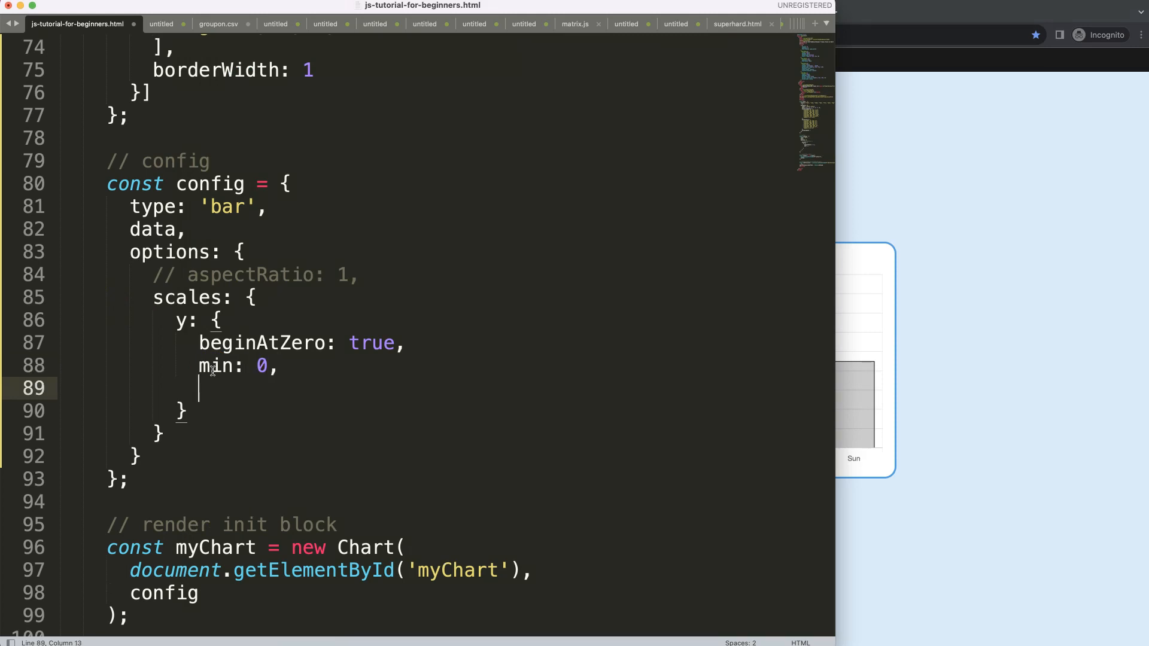
text(max:)
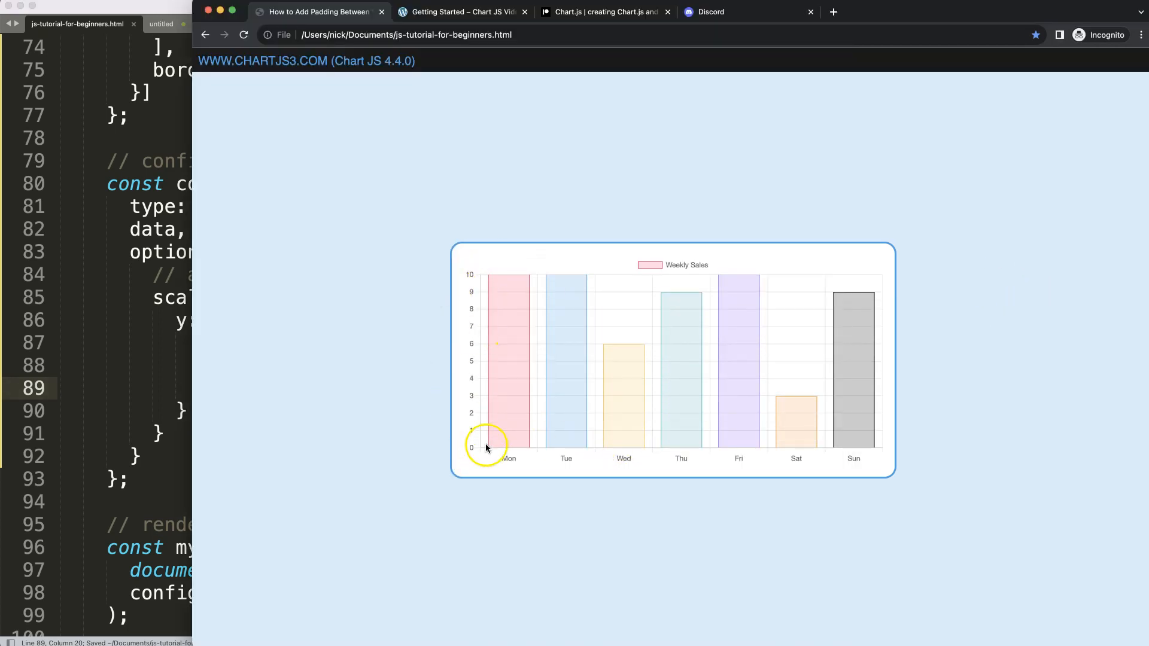
mouse_move(511, 252)
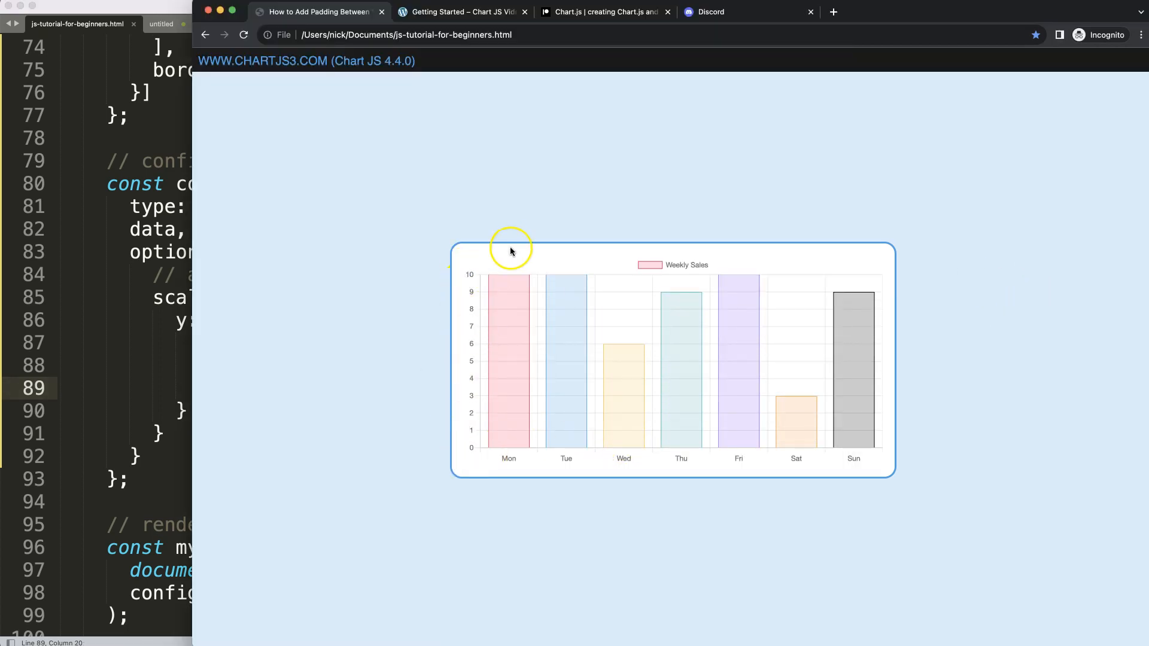
mouse_move(509, 310)
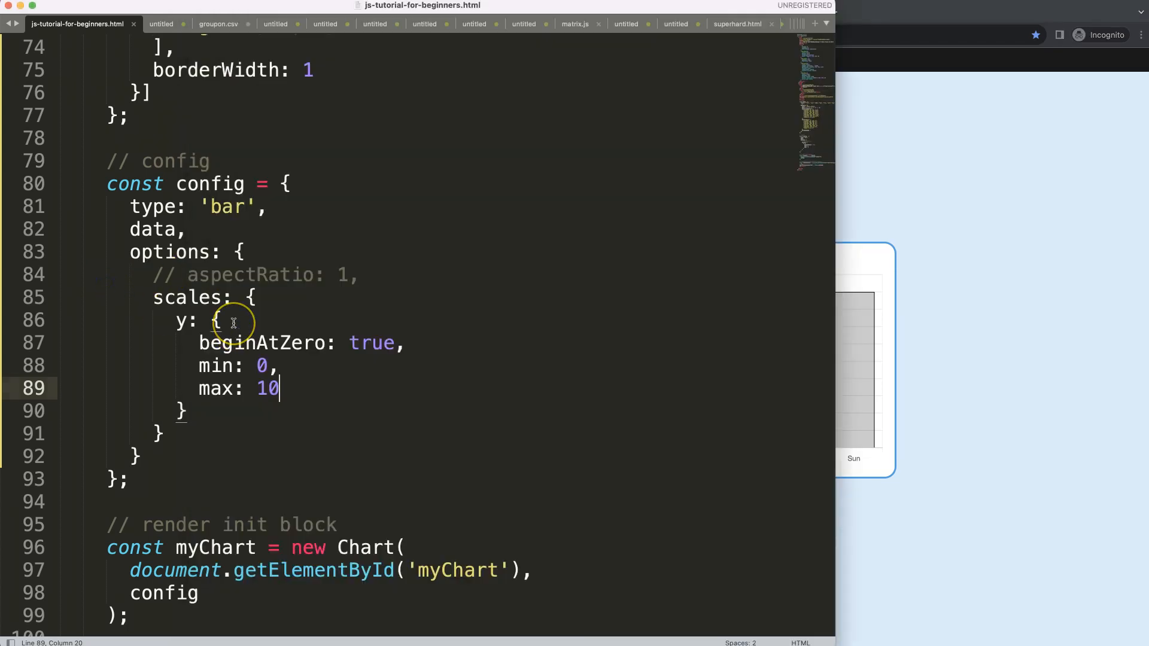
mouse_move(370, 344)
text(t)
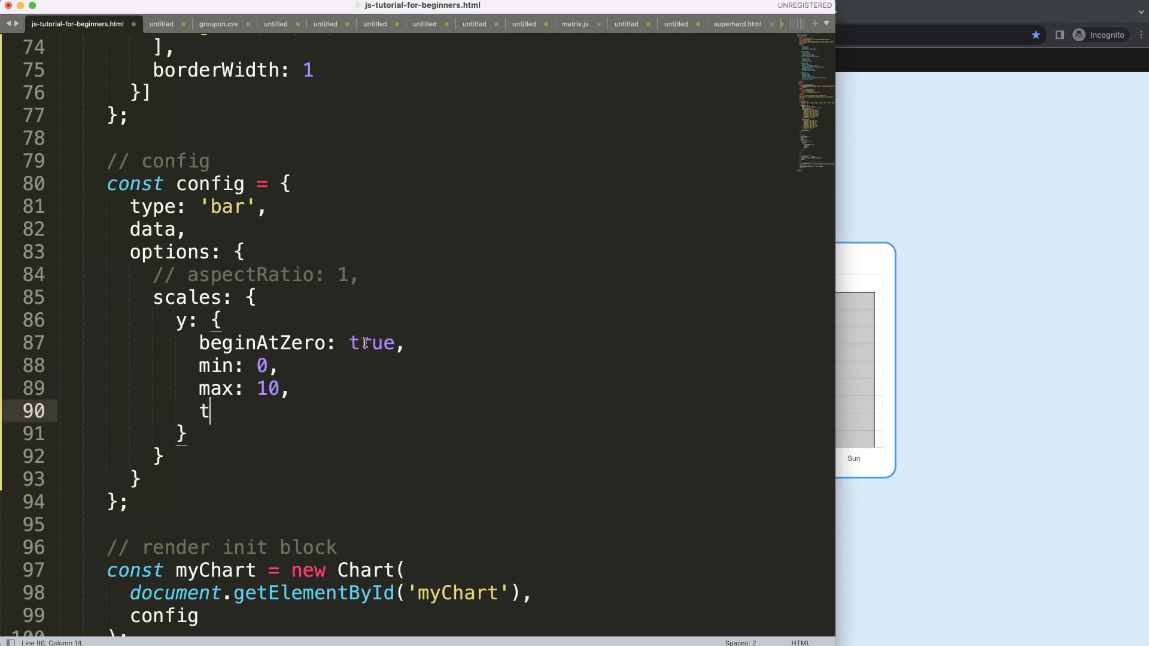
- Add a ticks object with stepSize: 5 under the y scale
text(icks: {})
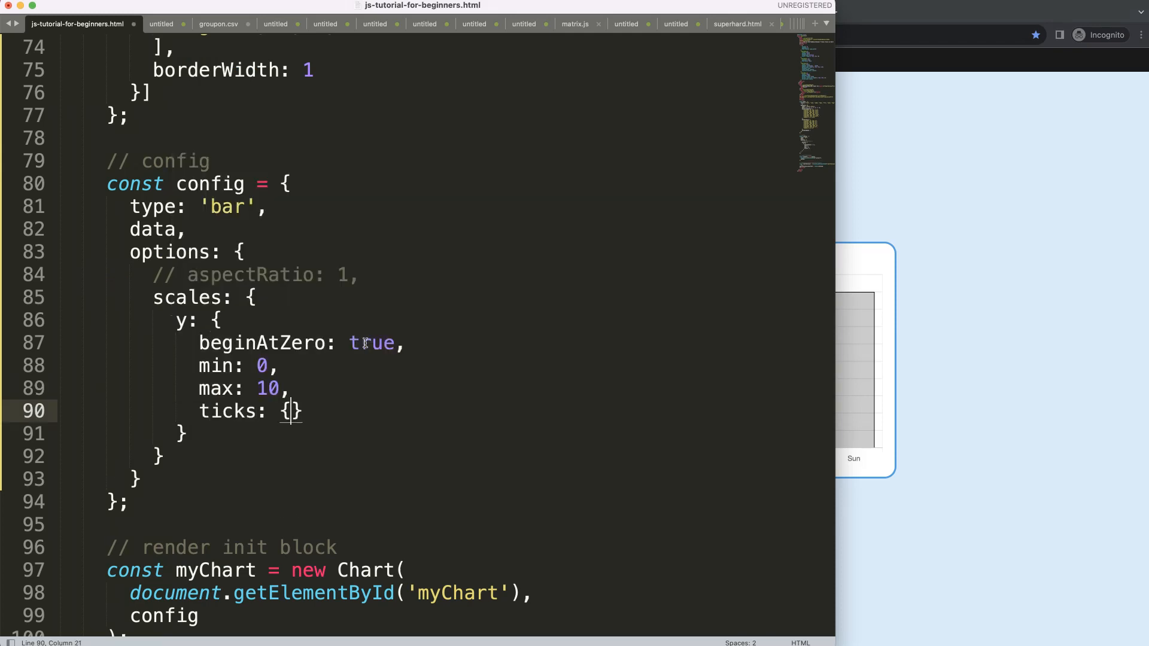
text(stepSize)
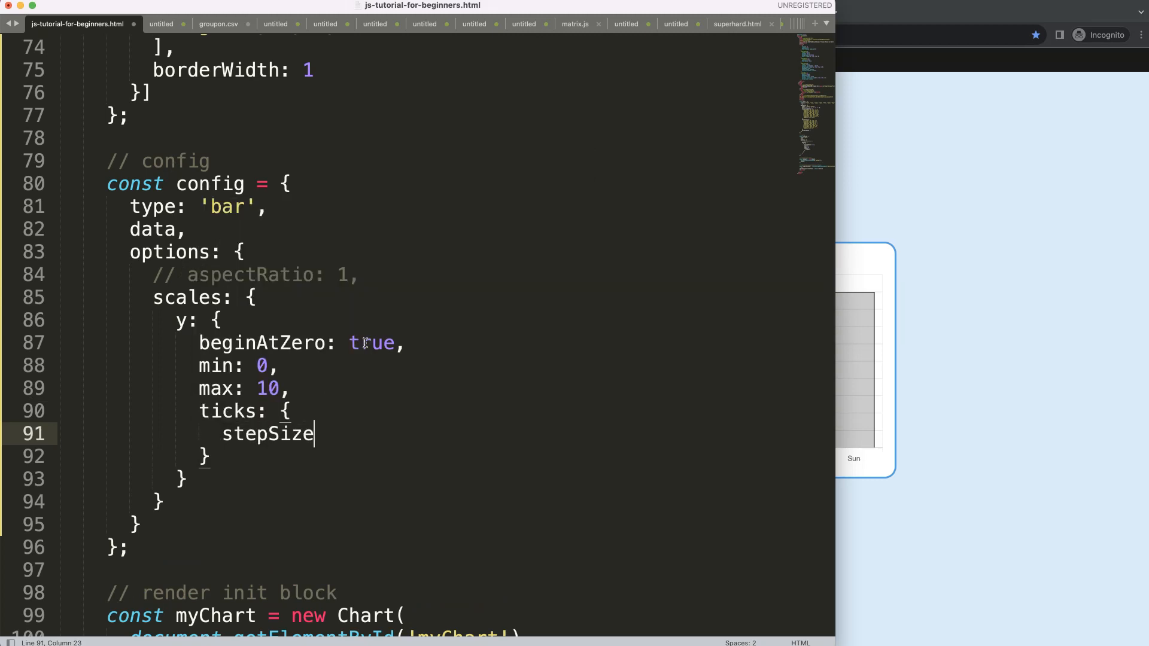
text(: 5)
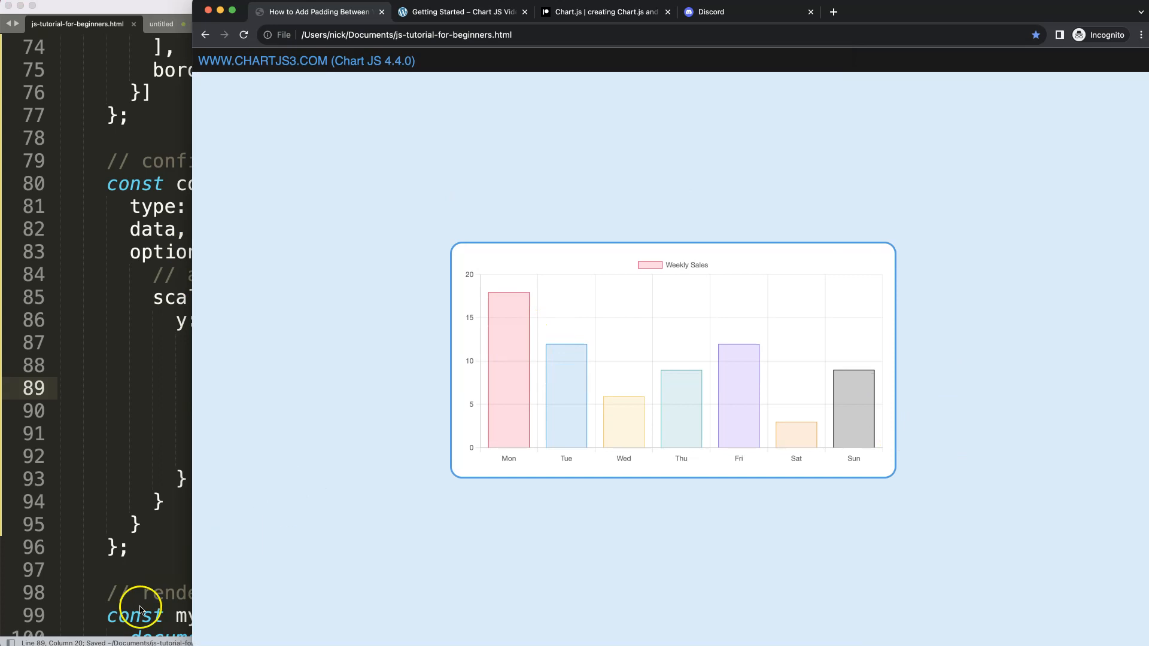
mouse_move(474, 432)
text(maxTicksLimit:)
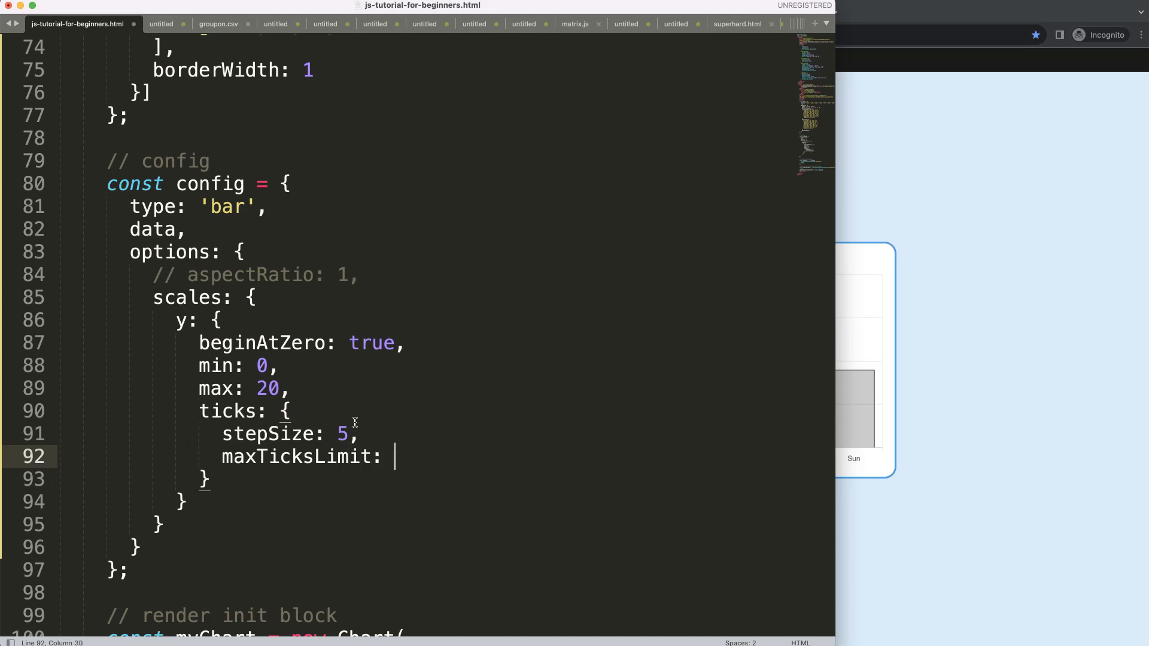
- Add maxTicksLimit: 4 inside the y-axis ticks options
text(4)
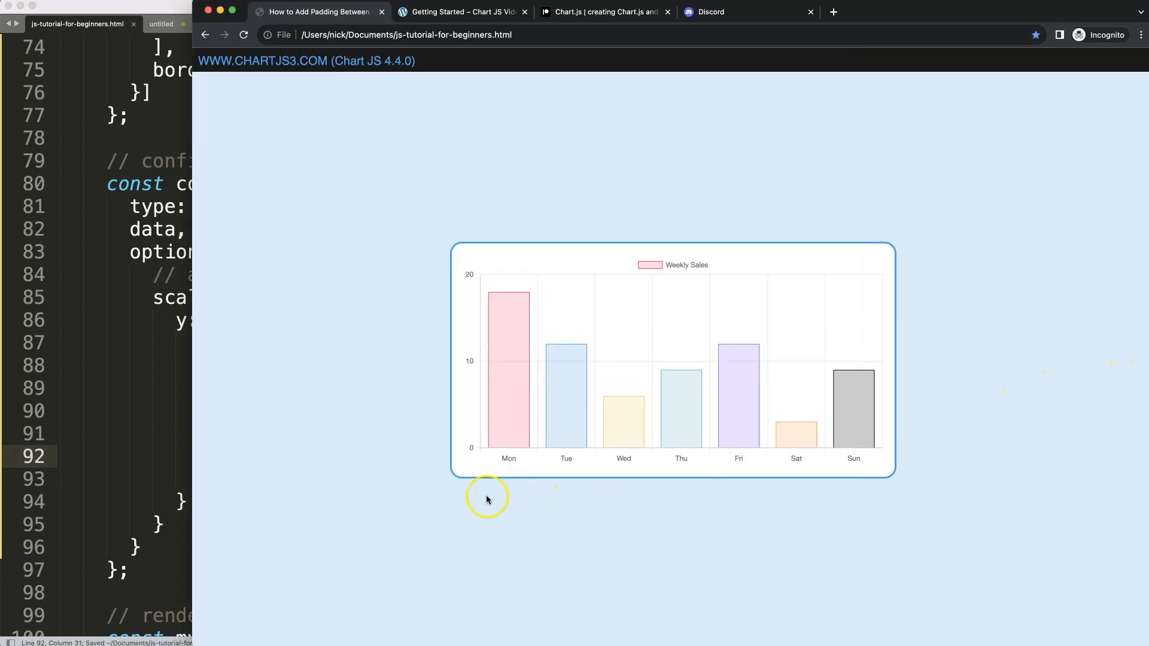
mouse_move(456, 390)
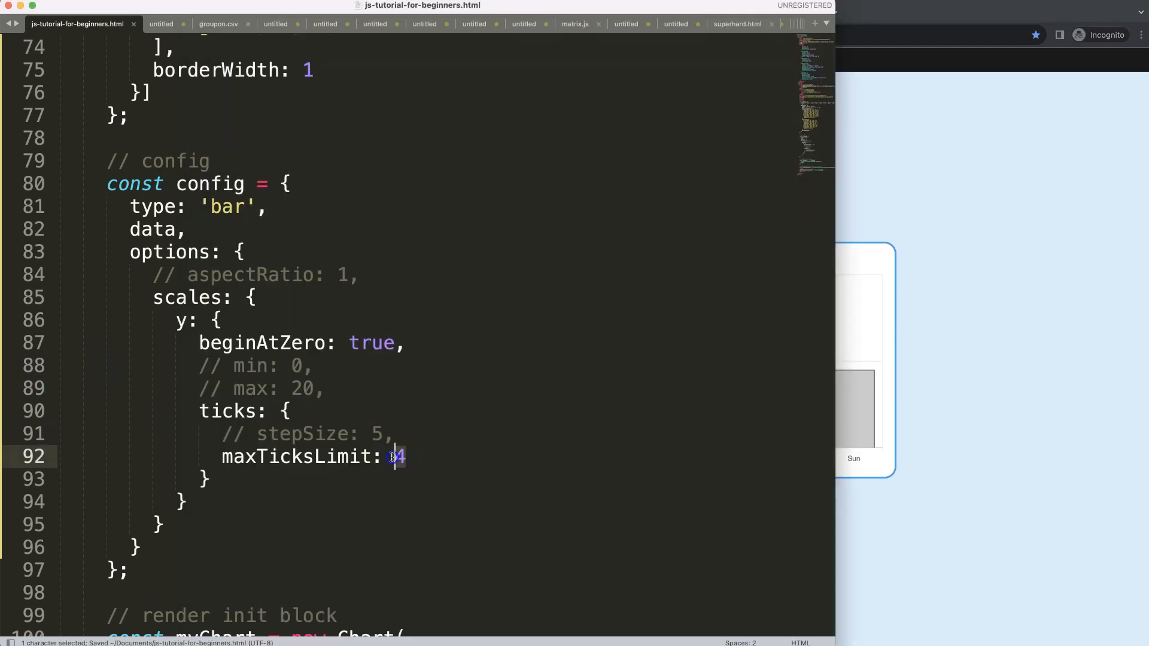
- View the reloaded chart with min, max and stepSize commented out
click(927, 384)
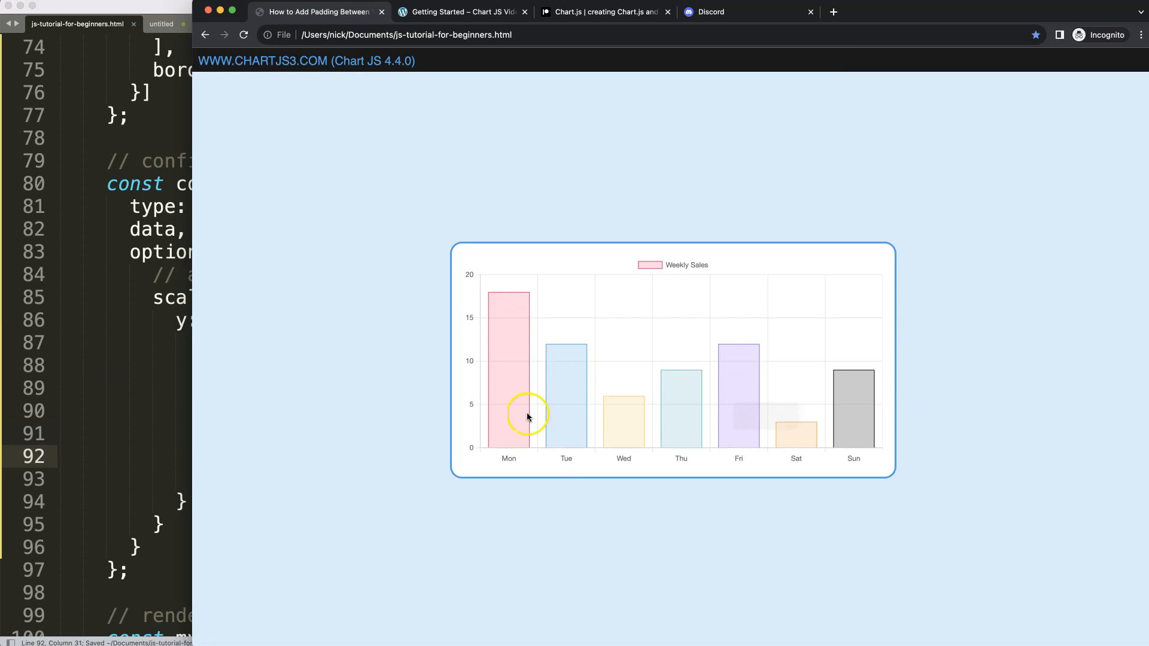
mouse_move(447, 377)
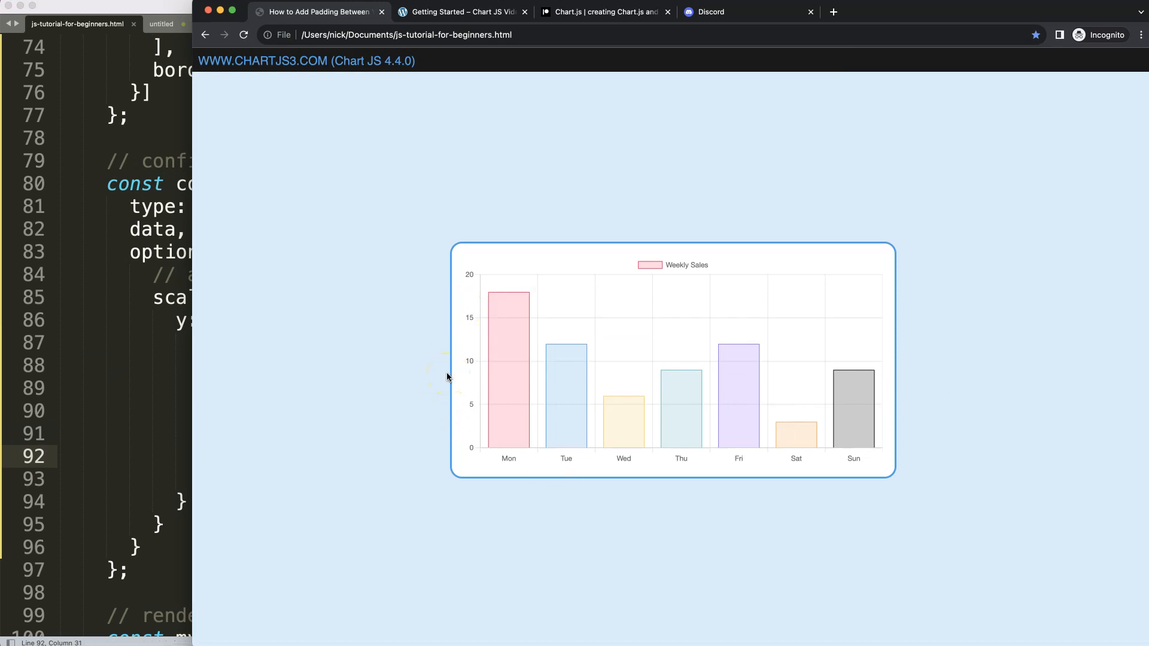